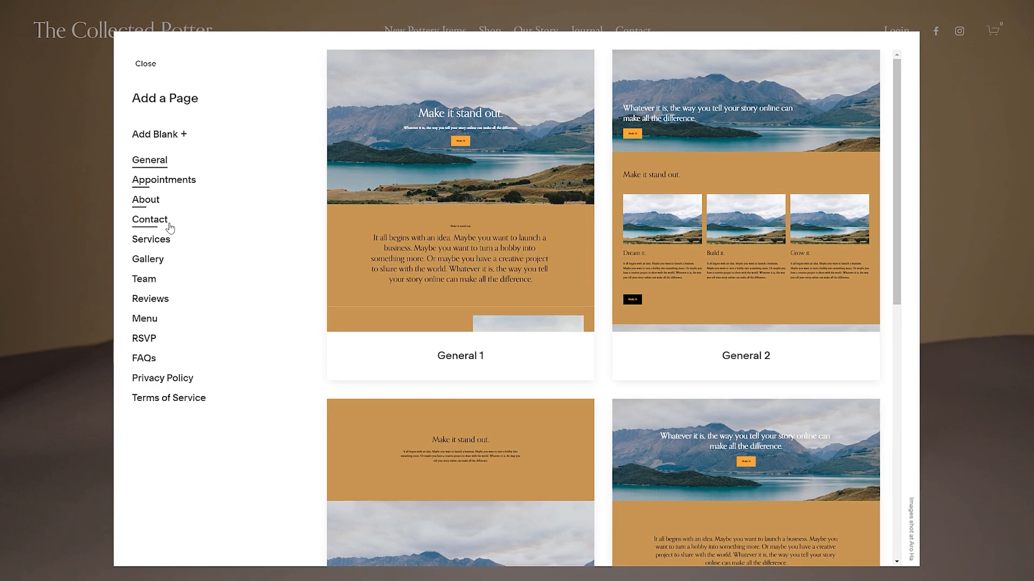
Close the contact layout preview and return to the main dashboard menu.
{"action": "left_click", "coordinate": [149, 219]}
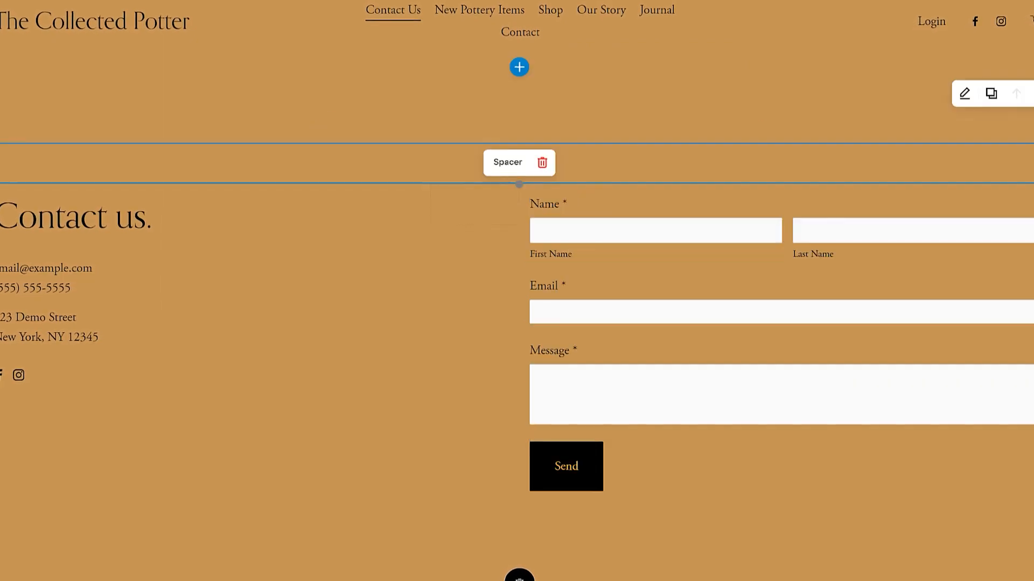
{"action": "left_click", "coordinate": [519, 67]}
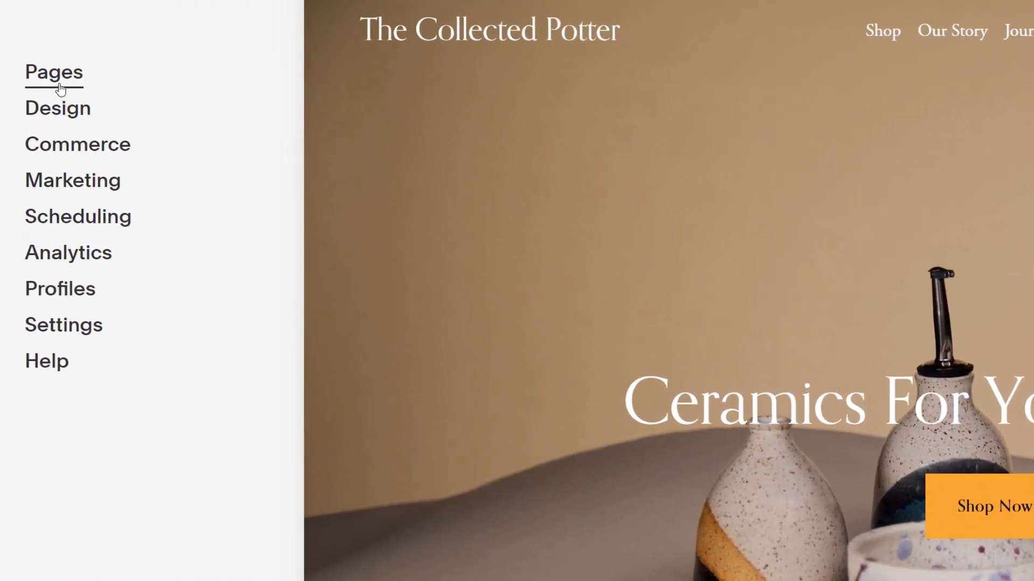
Add a blank page named 'New Pottery Items' to the Main Navigation.
{"action": "left_click", "coordinate": [53, 73]}
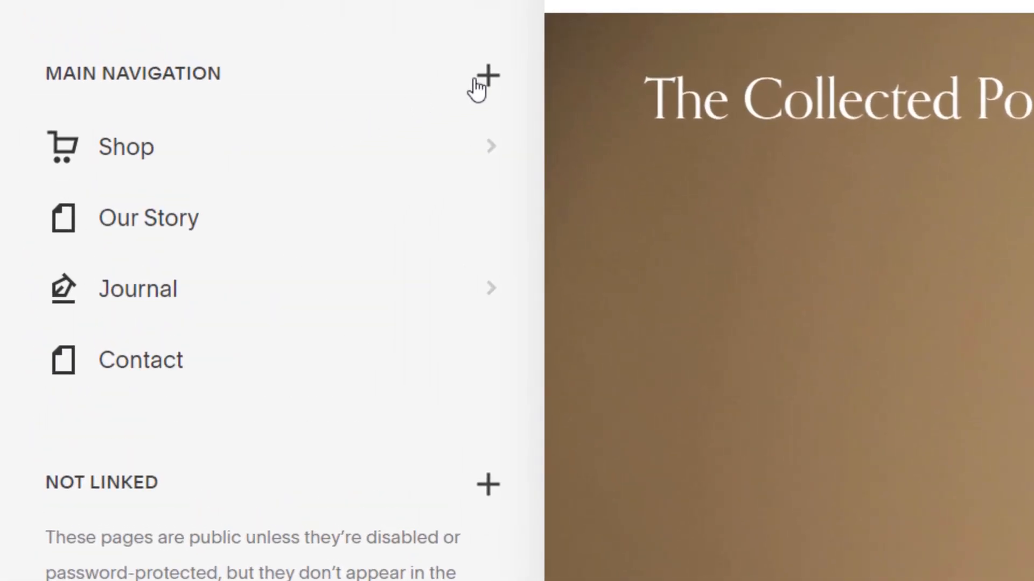
{"action": "left_click", "coordinate": [480, 78]}
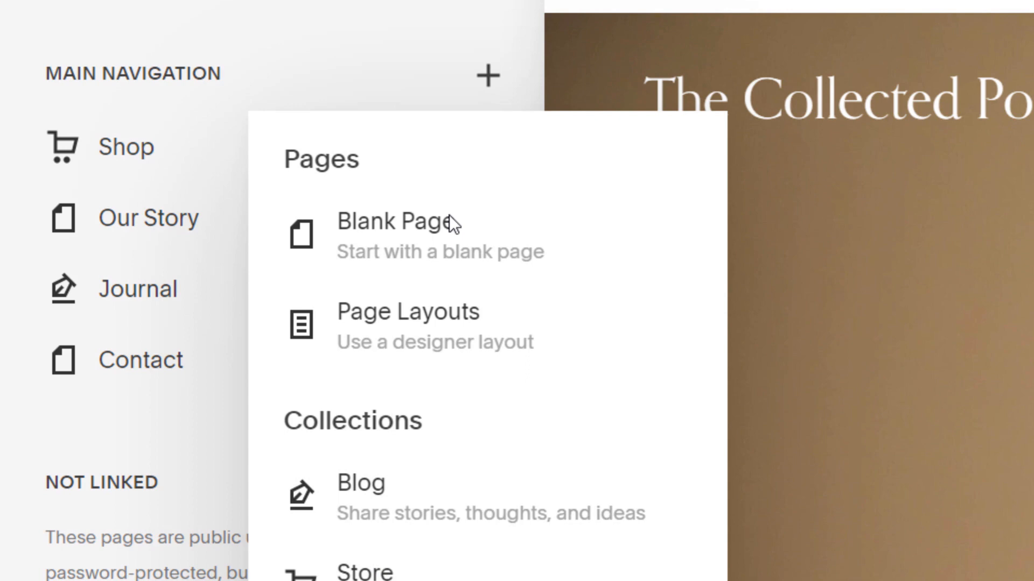
{"action": "left_click", "coordinate": [395, 222]}
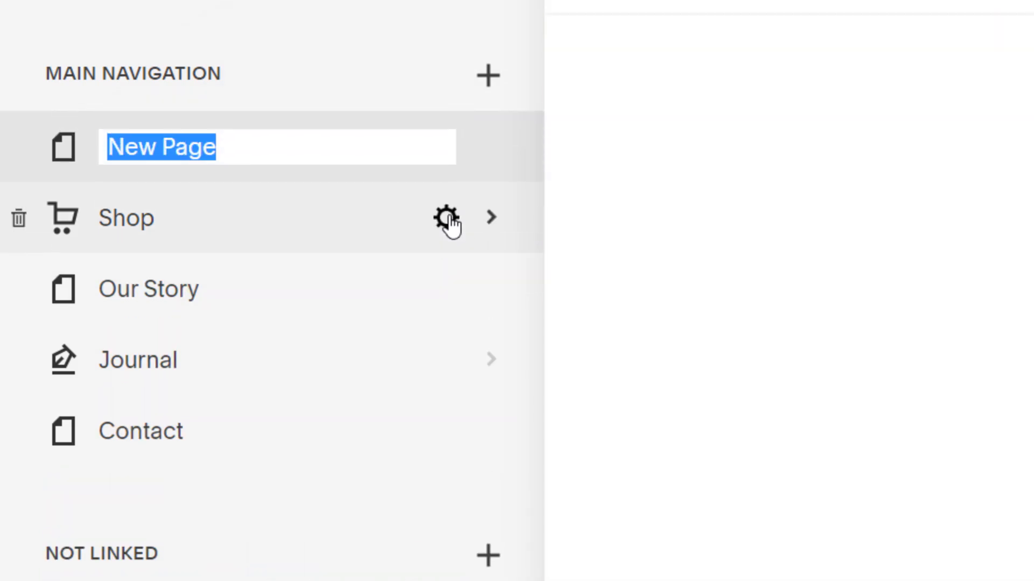
{"action": "type", "text": "New Pottery Items"}
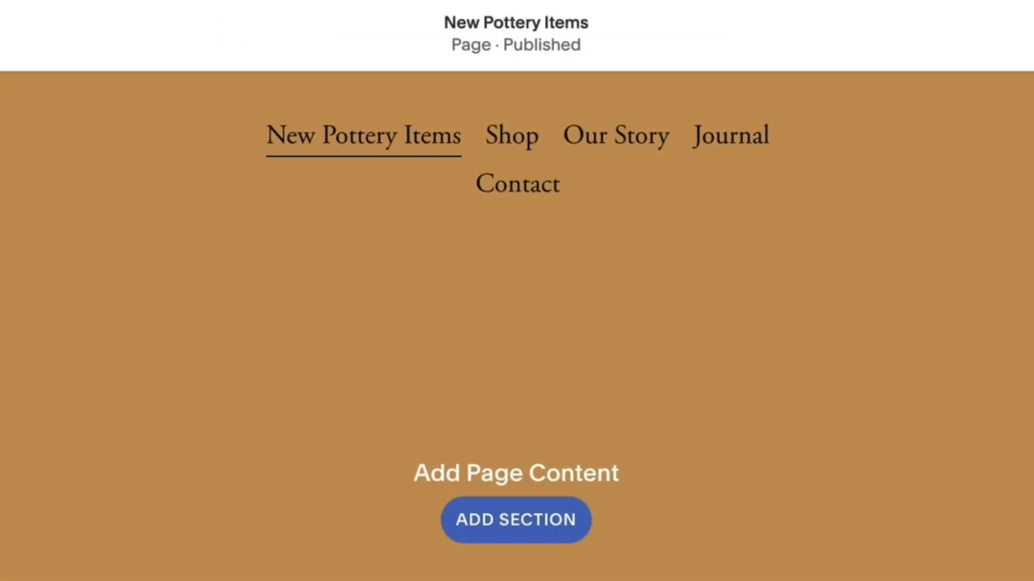
Add a text section to New Pottery Items and save the page.
{"action": "left_click", "coordinate": [516, 520]}
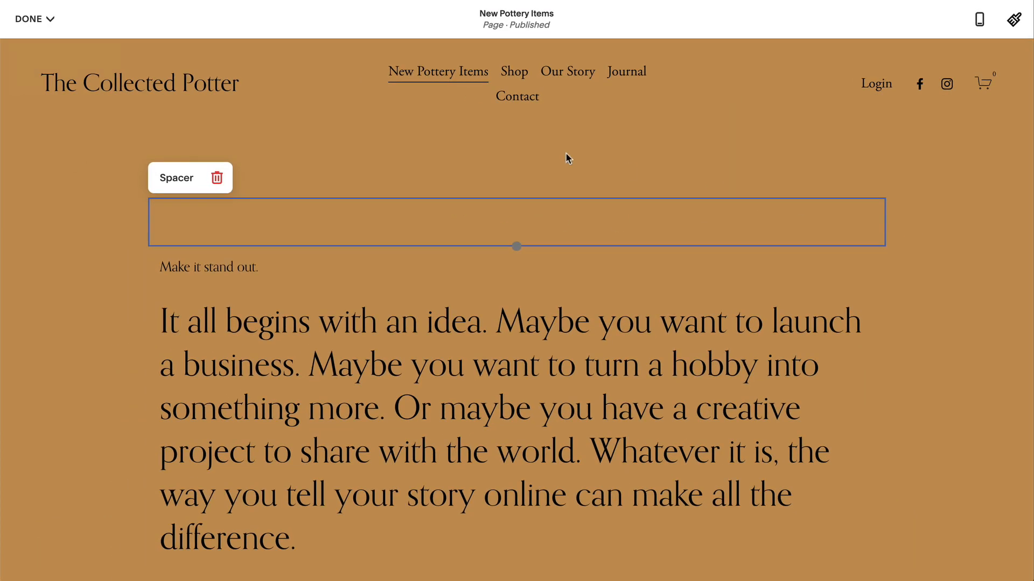
{"action": "left_click", "coordinate": [33, 18]}
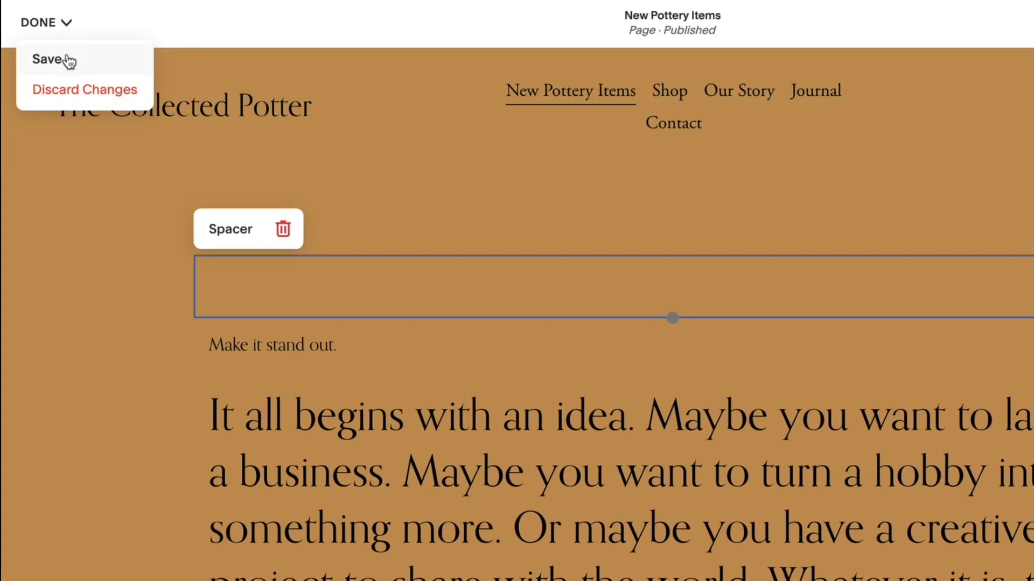
{"action": "left_click", "coordinate": [43, 59]}
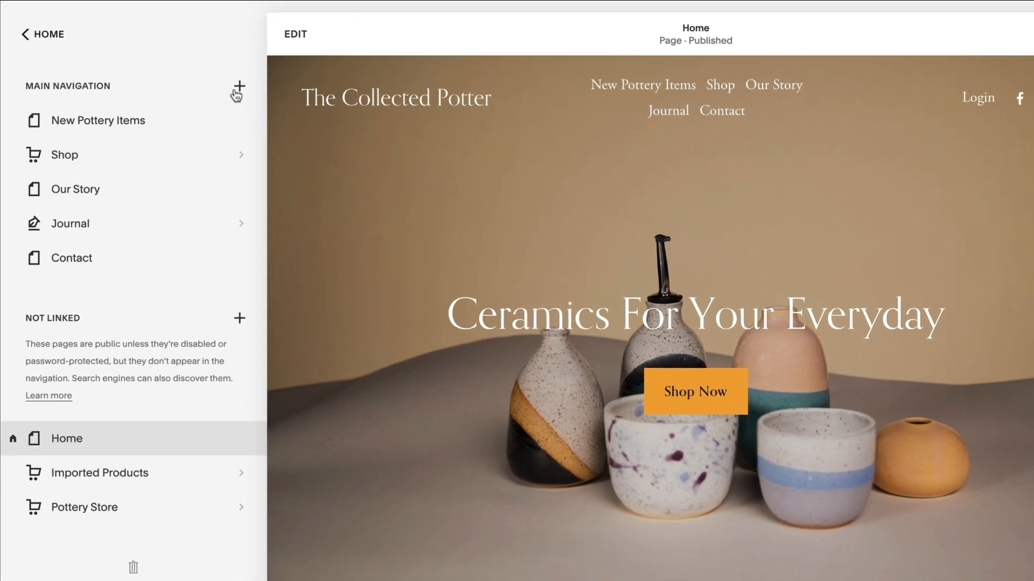
Add a Contact Us page to Main Navigation from a Contact page layout.
{"action": "left_click", "coordinate": [237, 87]}
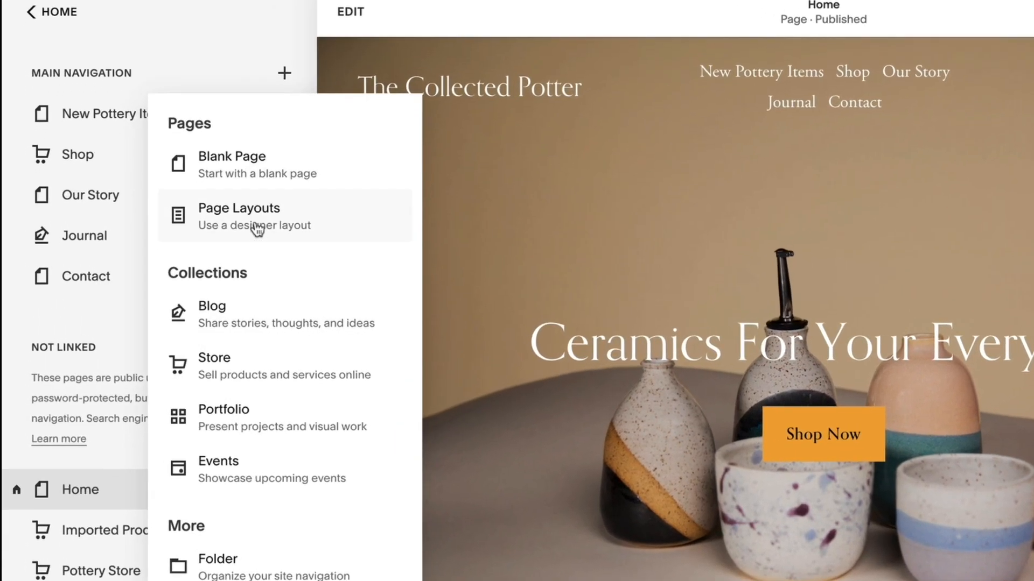
{"action": "left_click", "coordinate": [239, 216]}
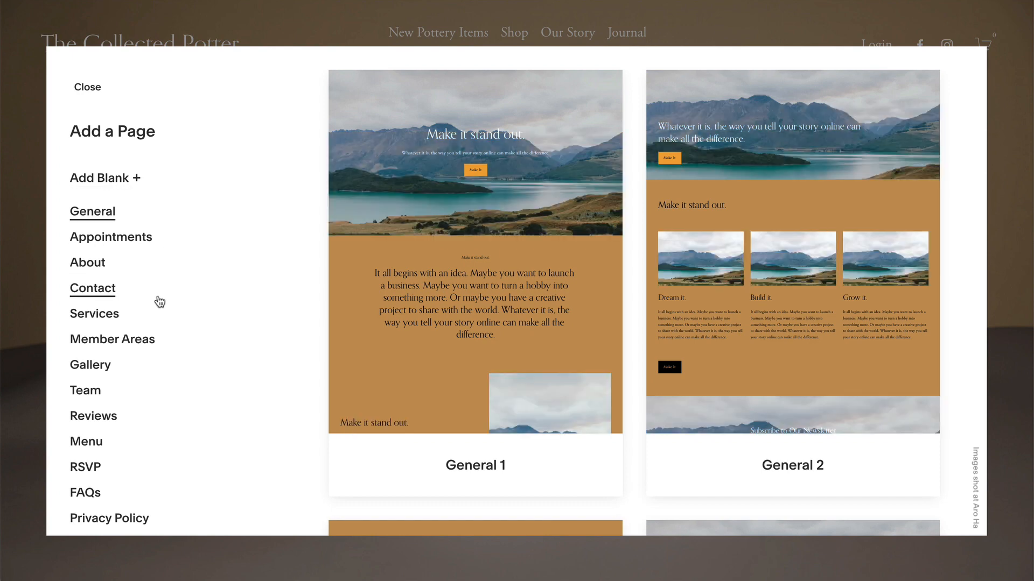
{"action": "left_click", "coordinate": [91, 288]}
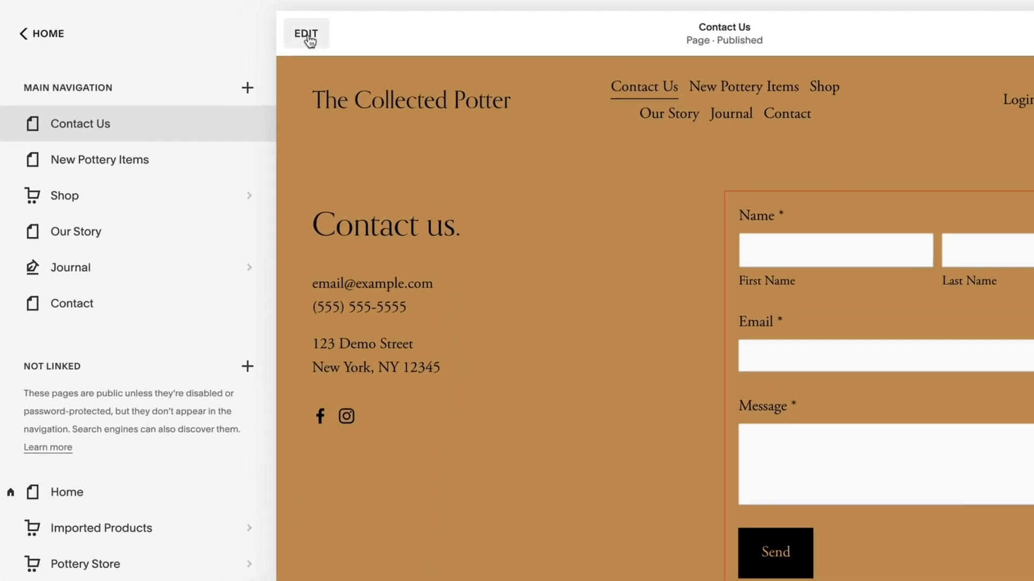
{"action": "left_click", "coordinate": [305, 34]}
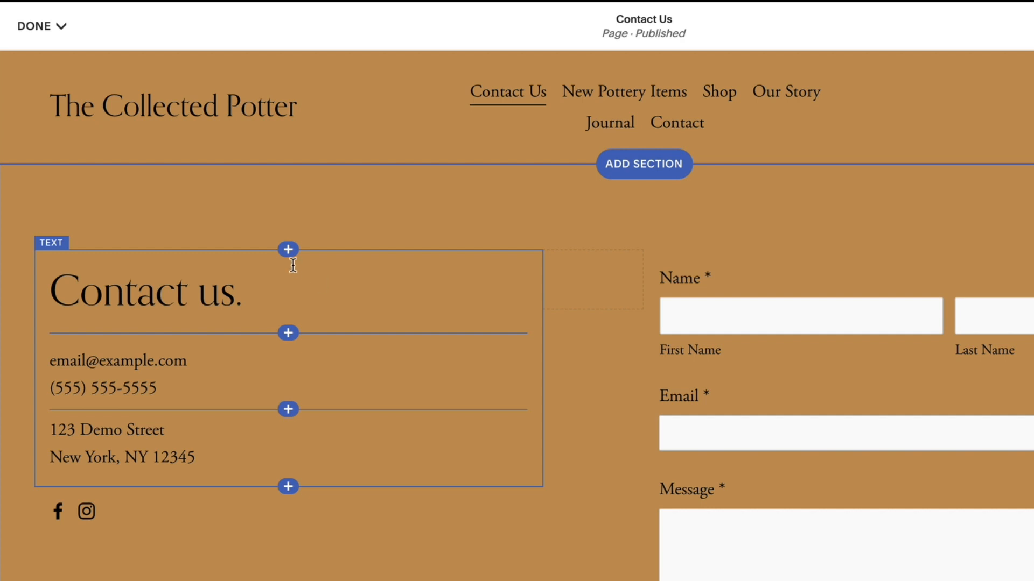
{"action": "left_click", "coordinate": [287, 249]}
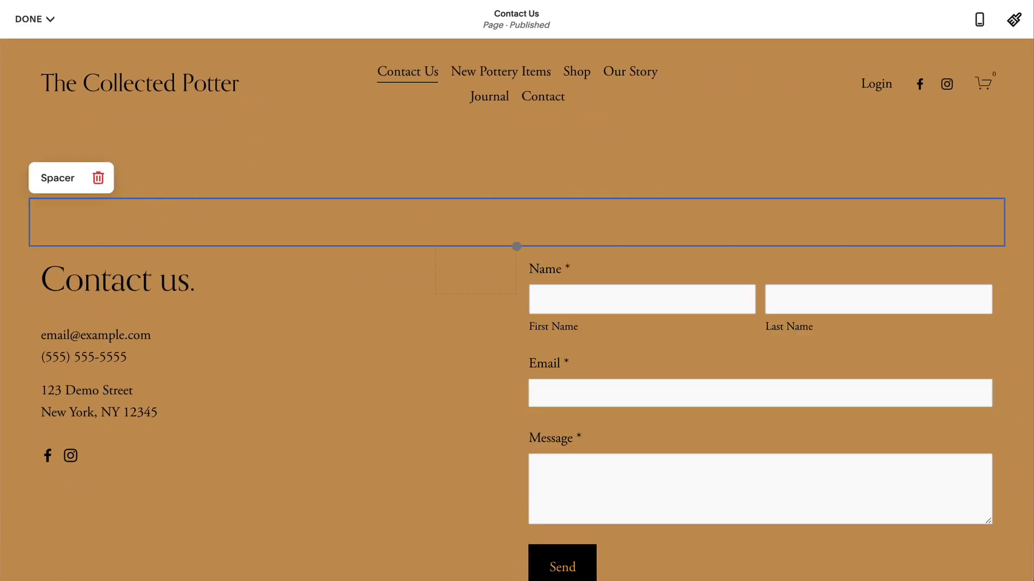
{"action": "mouse_move", "coordinate": [317, 293]}
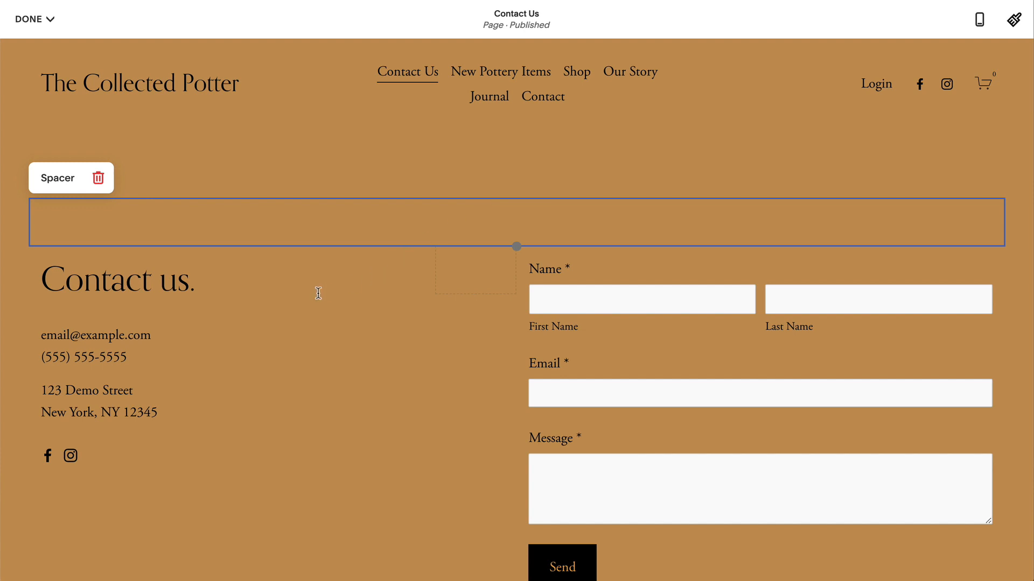
{"action": "left_click", "coordinate": [117, 279]}
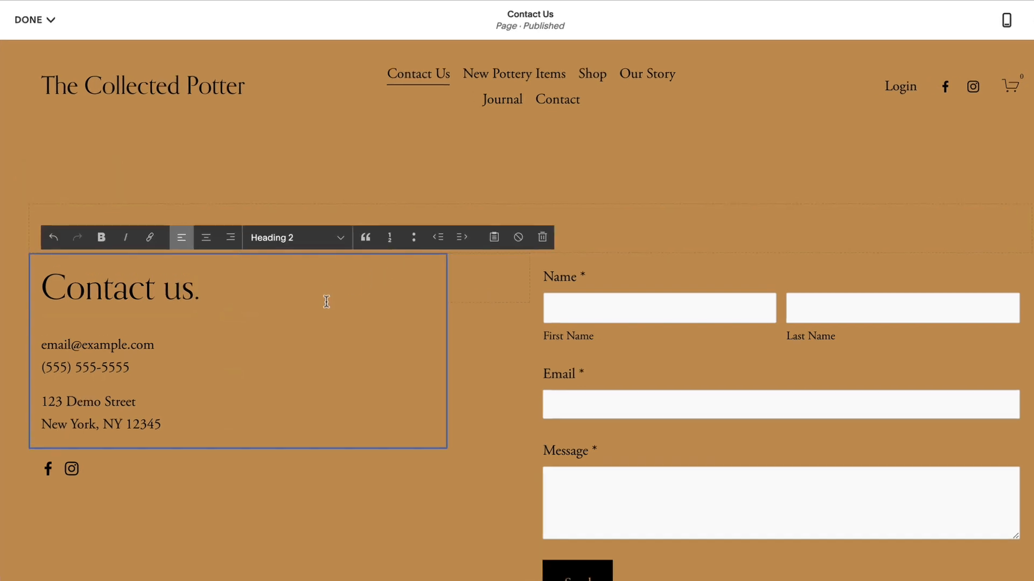
{"action": "left_click", "coordinate": [31, 20]}
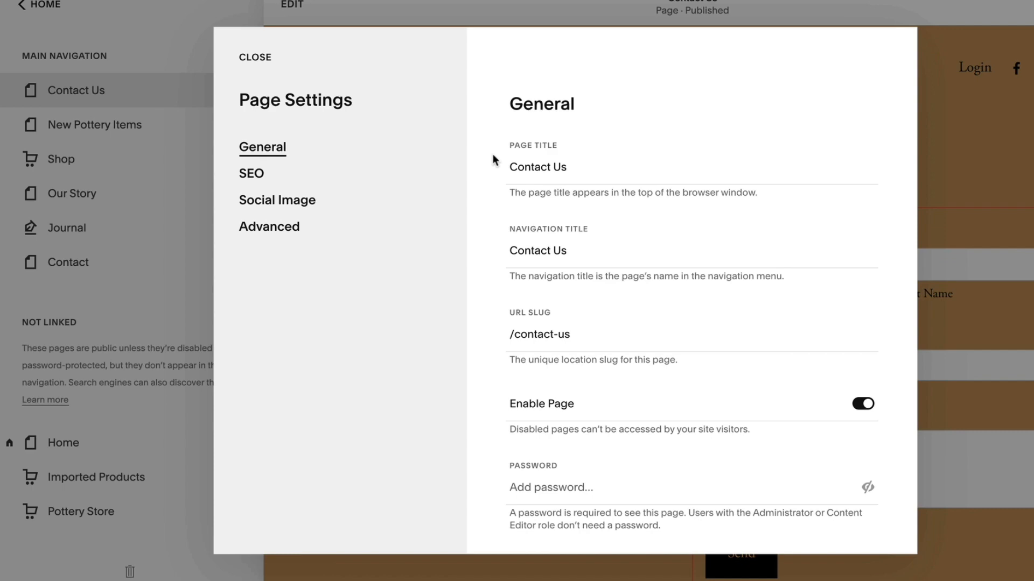
Duplicate the Contact Us page into Contact Us (Copy) and view its settings.
{"action": "left_click", "coordinate": [551, 437]}
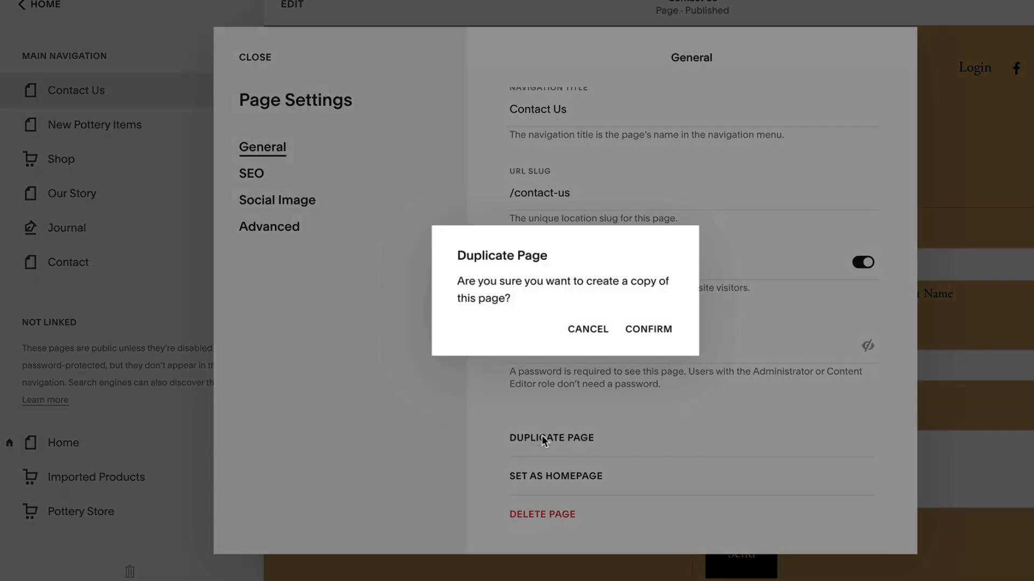
{"action": "left_click", "coordinate": [647, 329]}
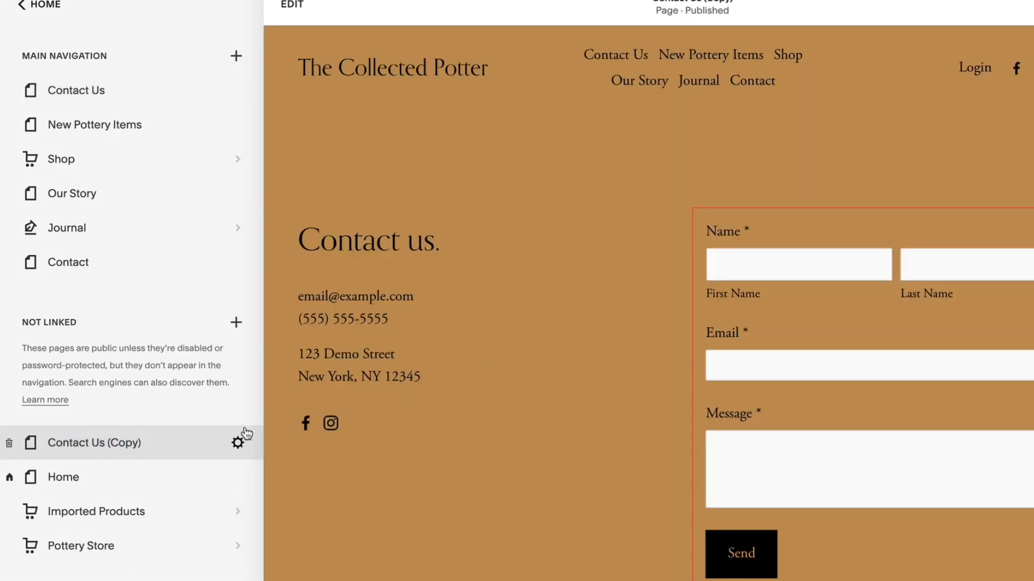
{"action": "left_click", "coordinate": [239, 443]}
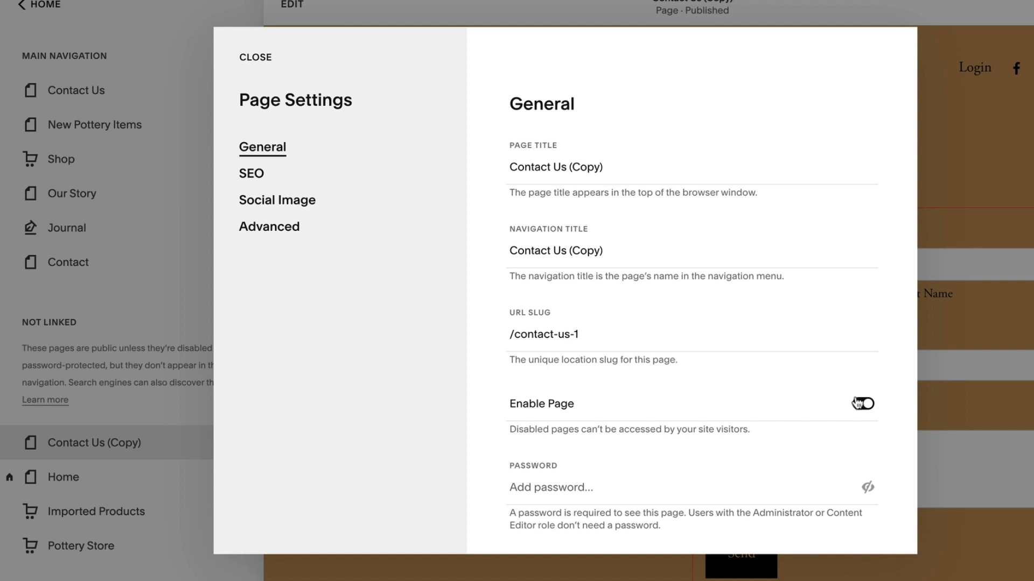
{"action": "left_click", "coordinate": [861, 403]}
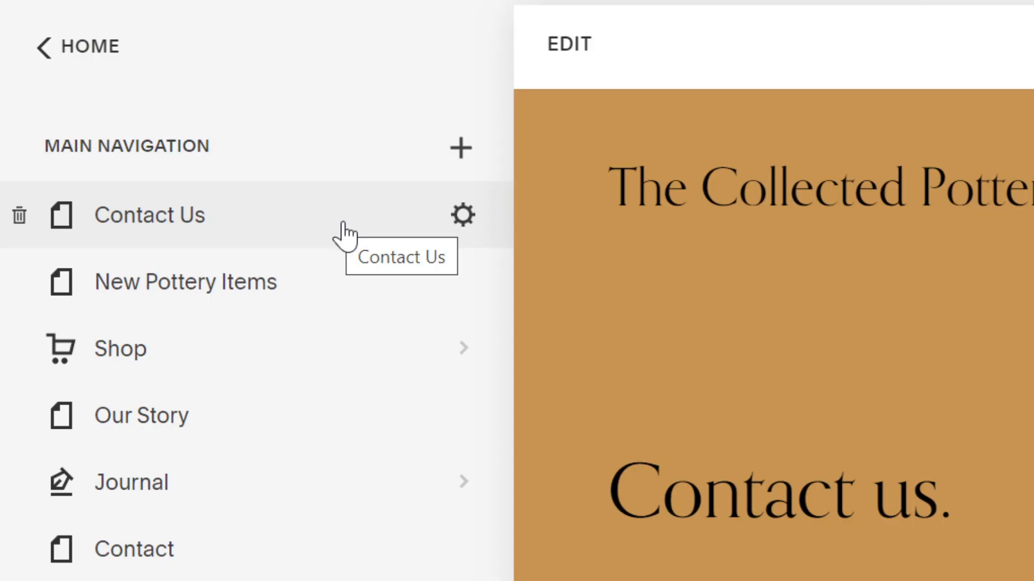
{"action": "mouse_move", "coordinate": [464, 231]}
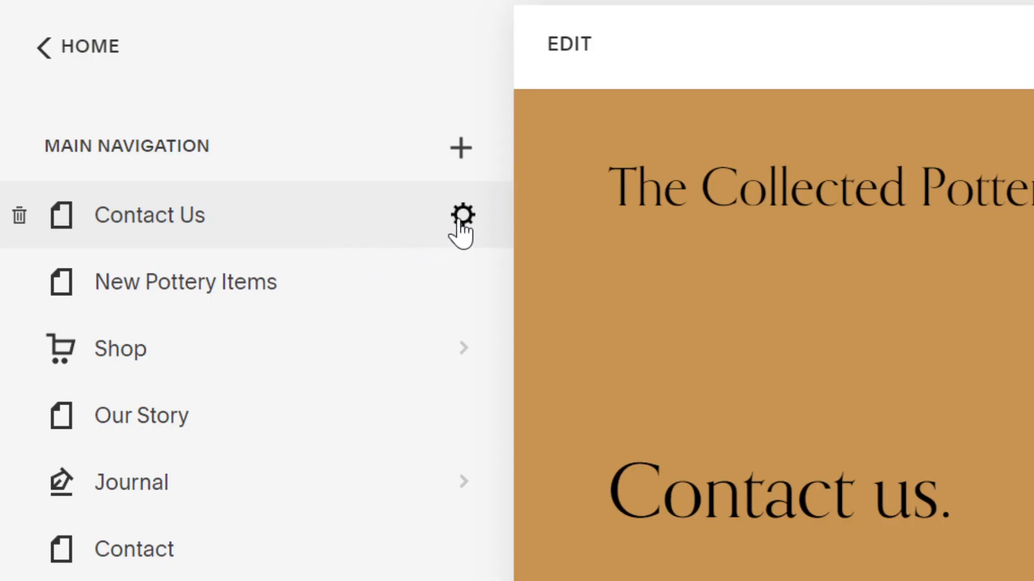
Retitle the Contact Us page to 'Contact Our Company' and save.
{"action": "left_click", "coordinate": [463, 215]}
{"action": "type", "text": "Contact Our Company"}
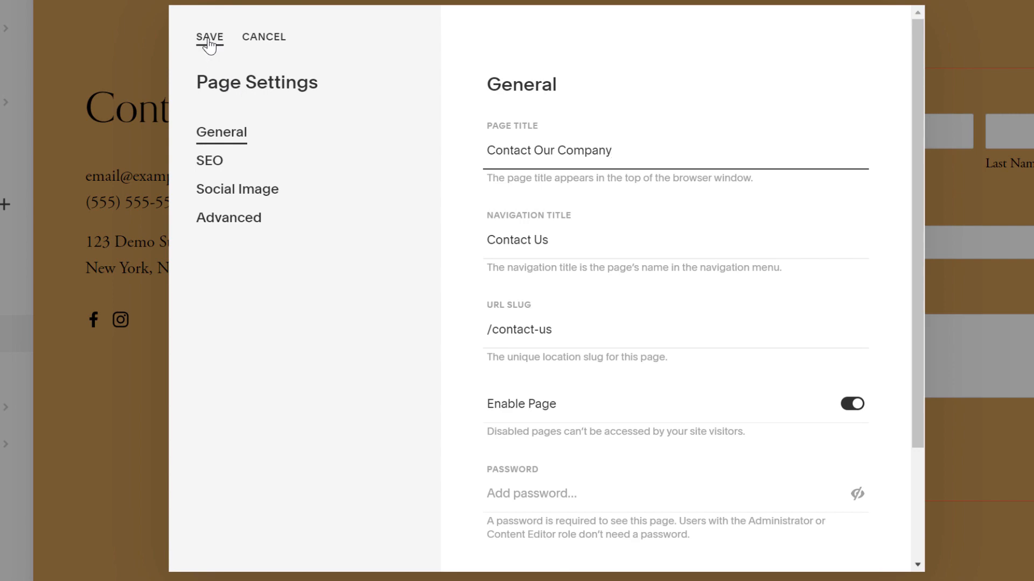
{"action": "left_click", "coordinate": [209, 37]}
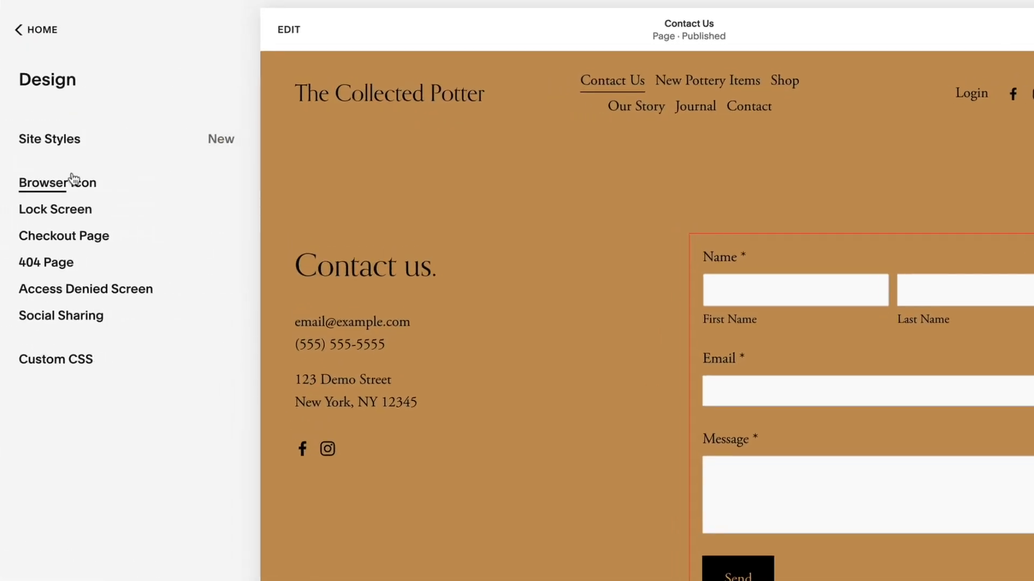
Open Site Styles, then Colors, and start editing the five-colour palette.
{"action": "left_click", "coordinate": [50, 139]}
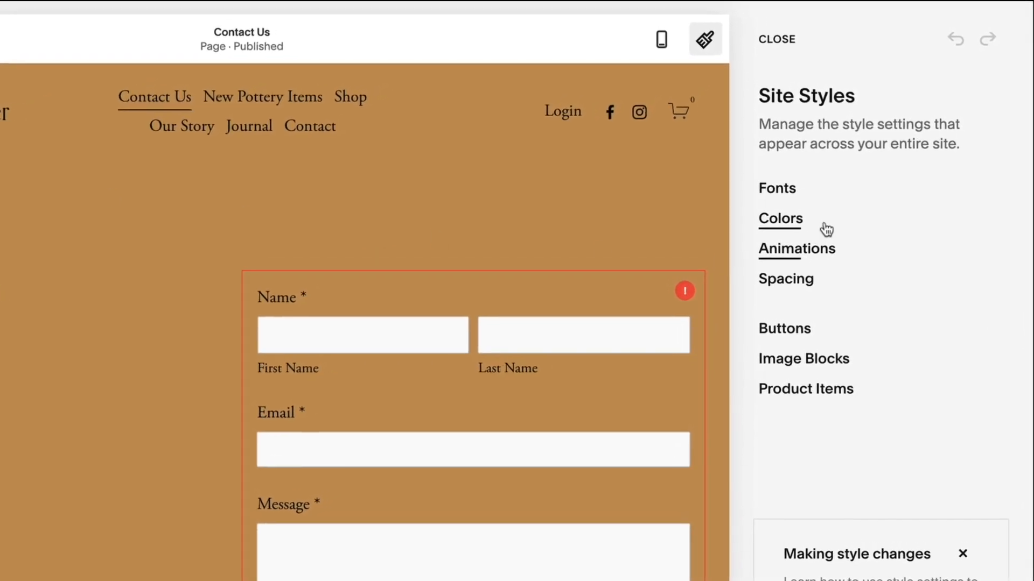
{"action": "left_click", "coordinate": [780, 218]}
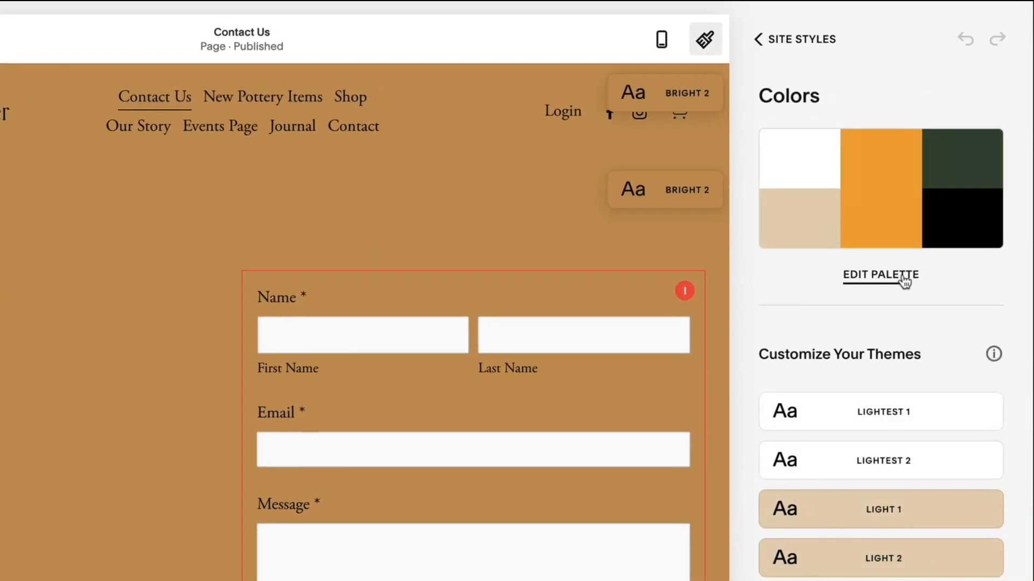
{"action": "left_click", "coordinate": [880, 275]}
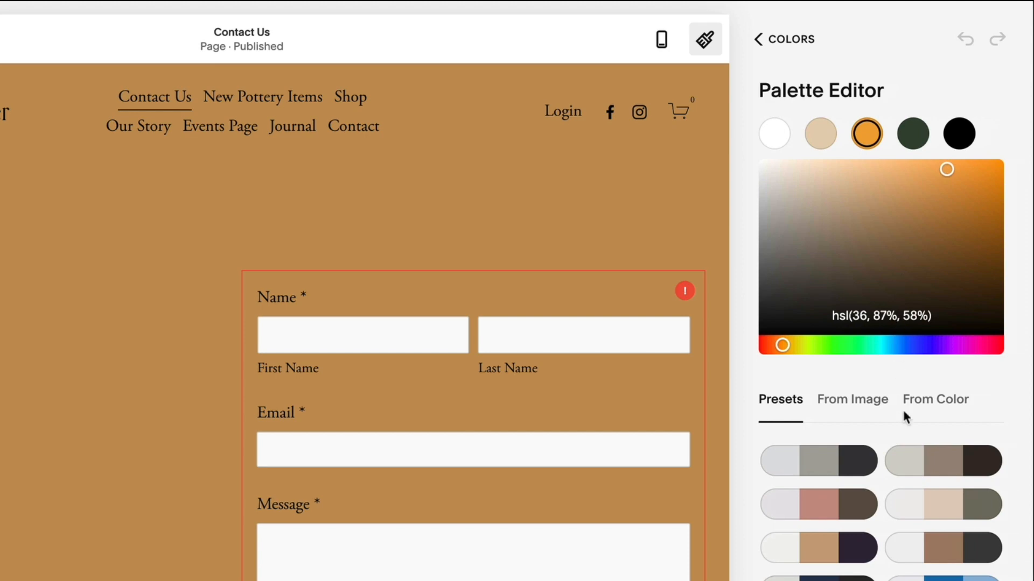